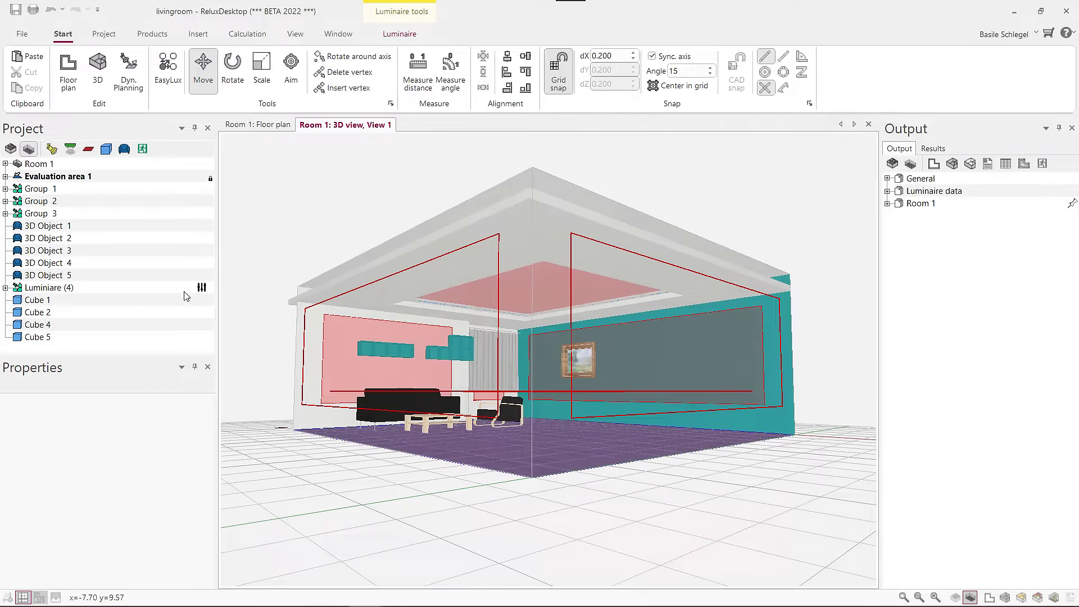
Step: Select Cubes 1, 2, 4 and 5 in the Project tree to show their prism properties at 2.5 m
{"action": "left_click", "coordinate": [36, 299]}
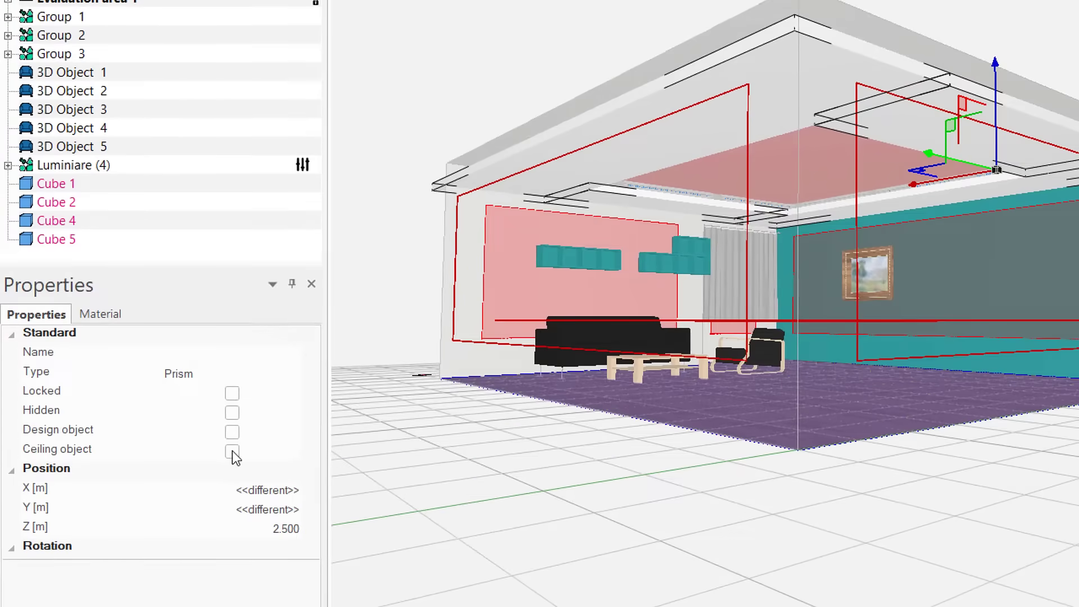
Step: Toggle the Ceiling object checkbox off and on to compare, leaving the four cubes as ceiling objects
{"action": "left_click", "coordinate": [232, 452]}
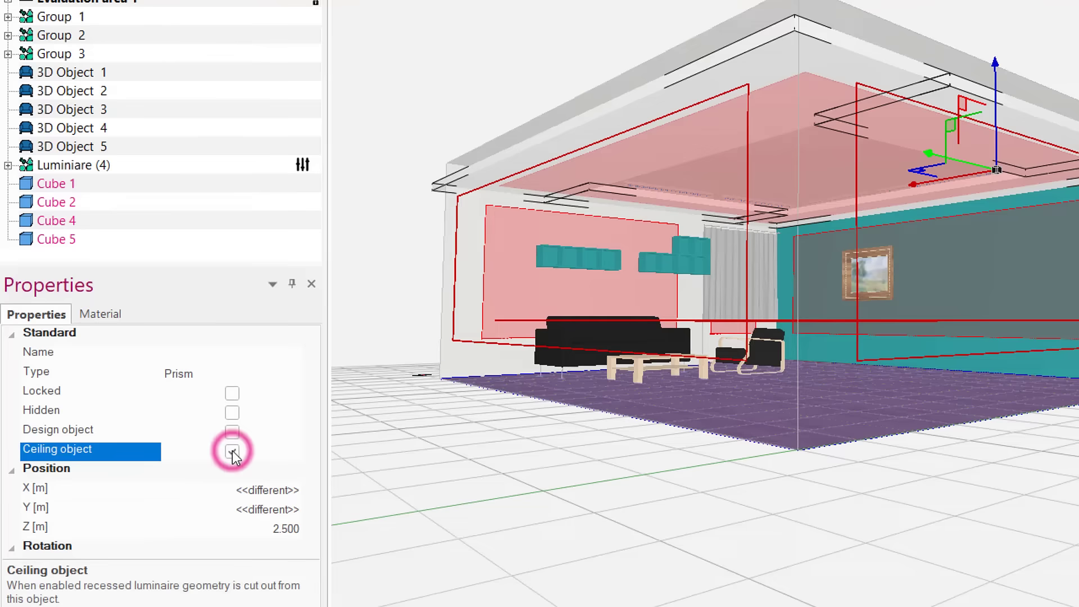
{"action": "left_click", "coordinate": [231, 452]}
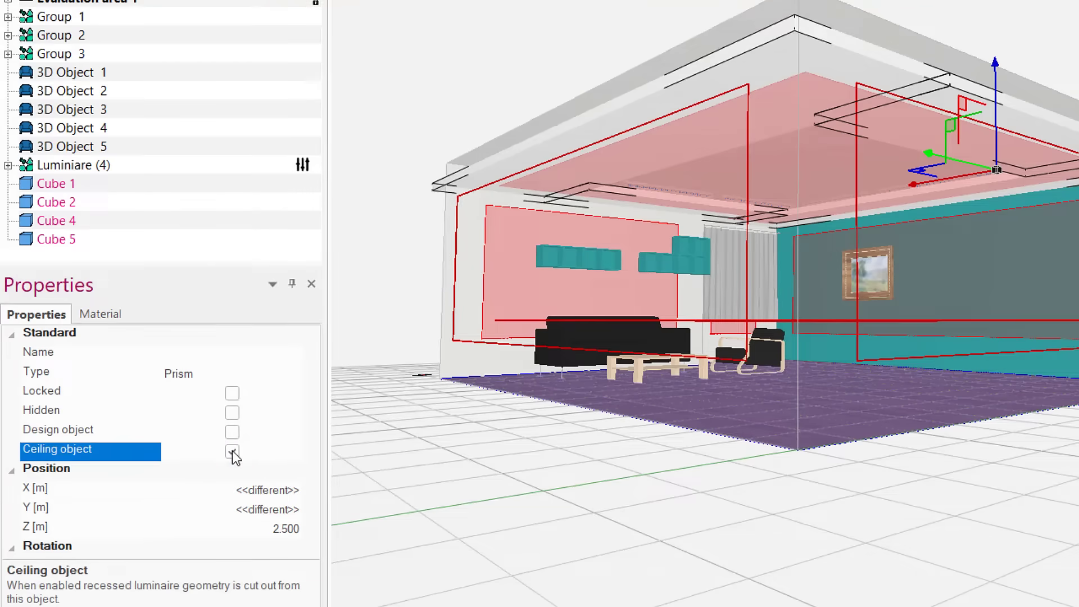
{"action": "left_click", "coordinate": [232, 451]}
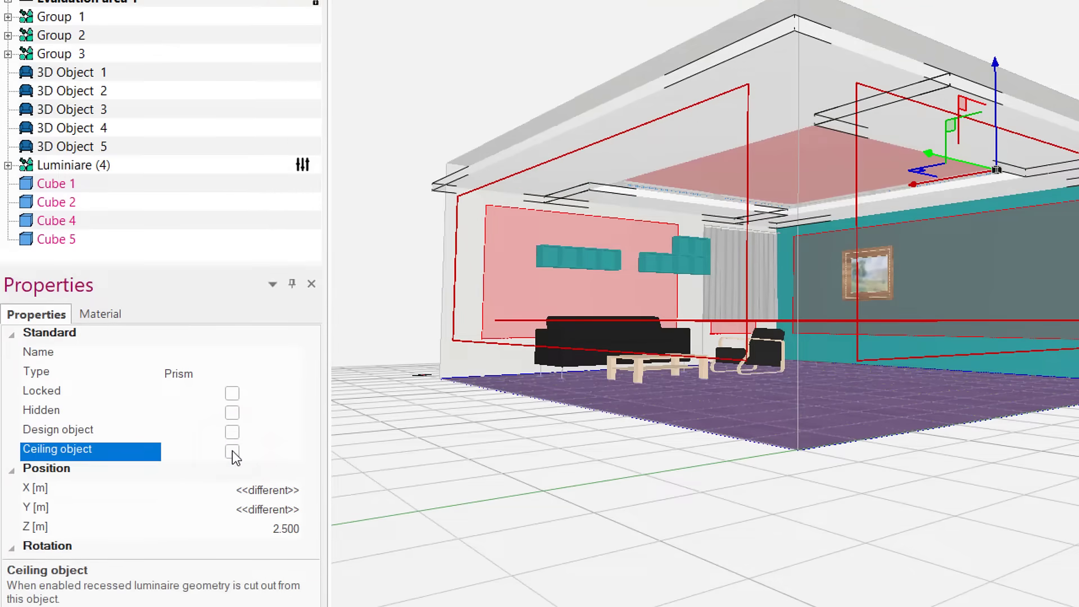
{"action": "left_click", "coordinate": [231, 452]}
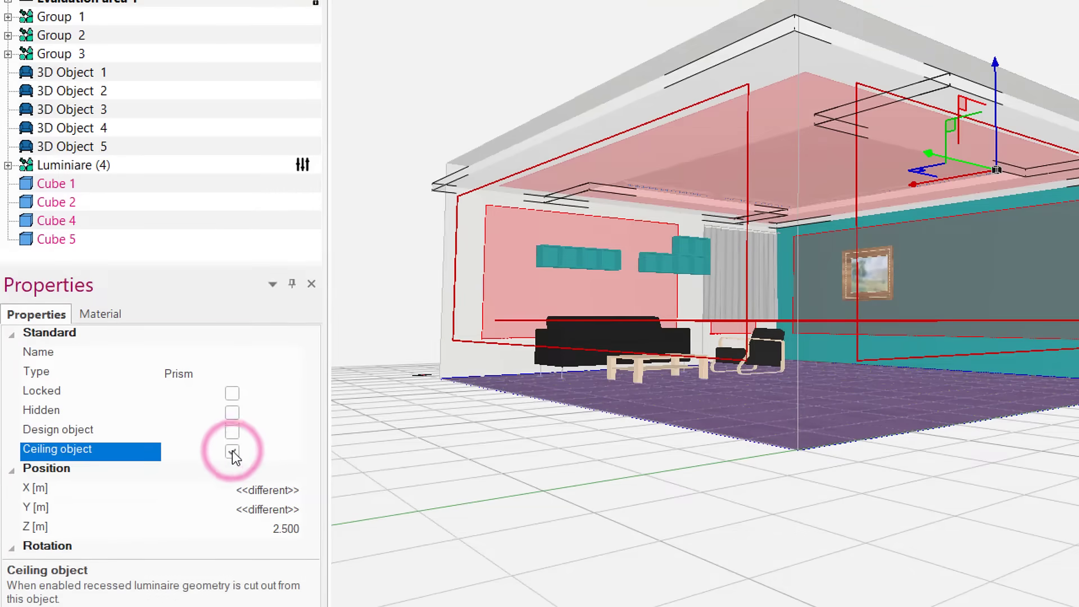
{"action": "left_click", "coordinate": [231, 453]}
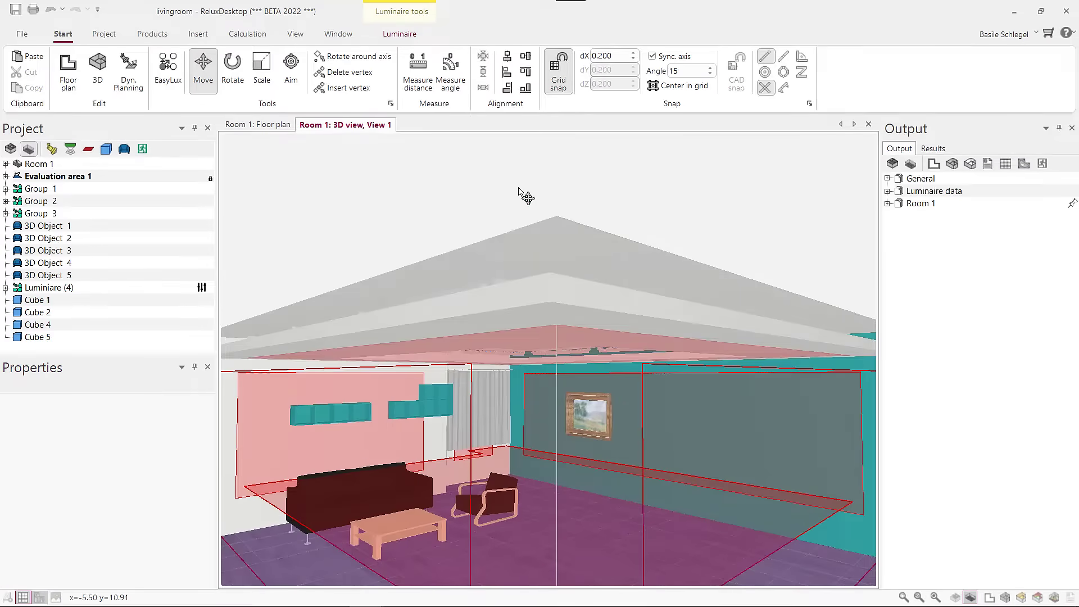
Step: List the project's surface-mounted and recessed luminaires from the Products ribbon
{"action": "left_click", "coordinate": [151, 34]}
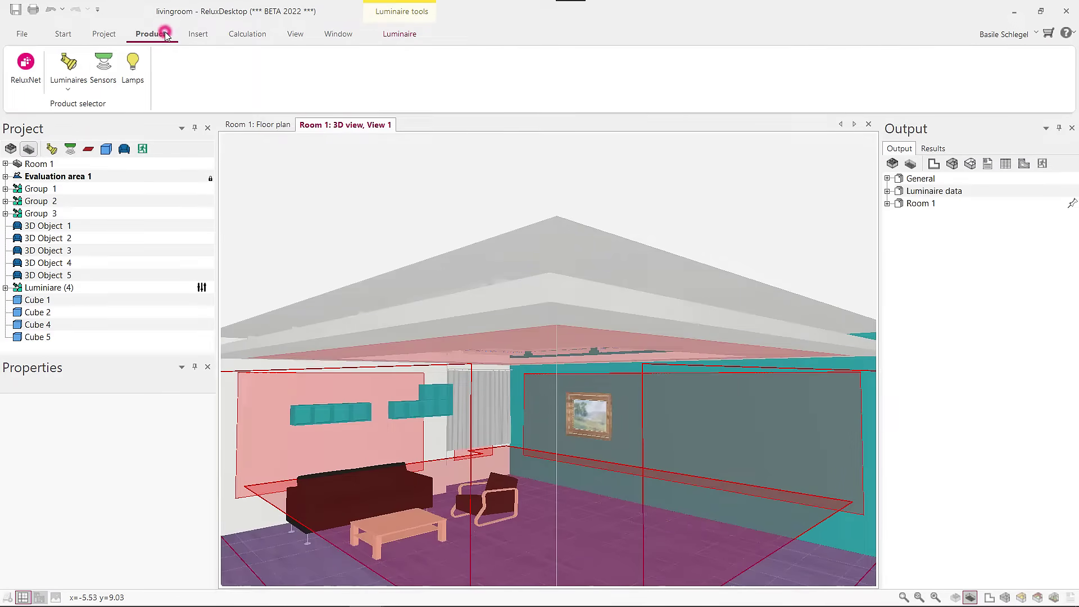
{"action": "left_click", "coordinate": [67, 87]}
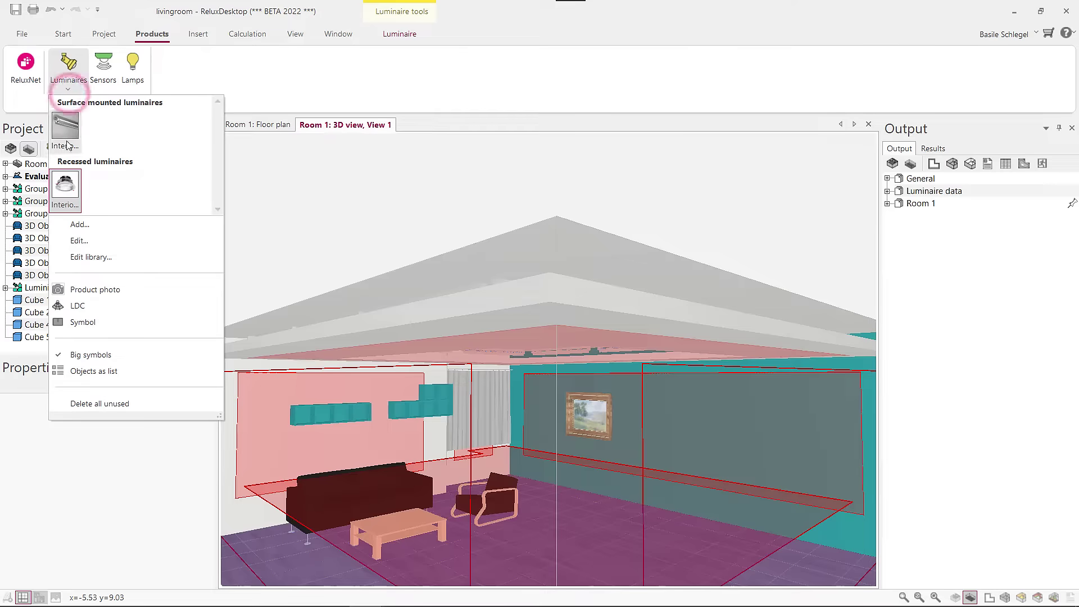